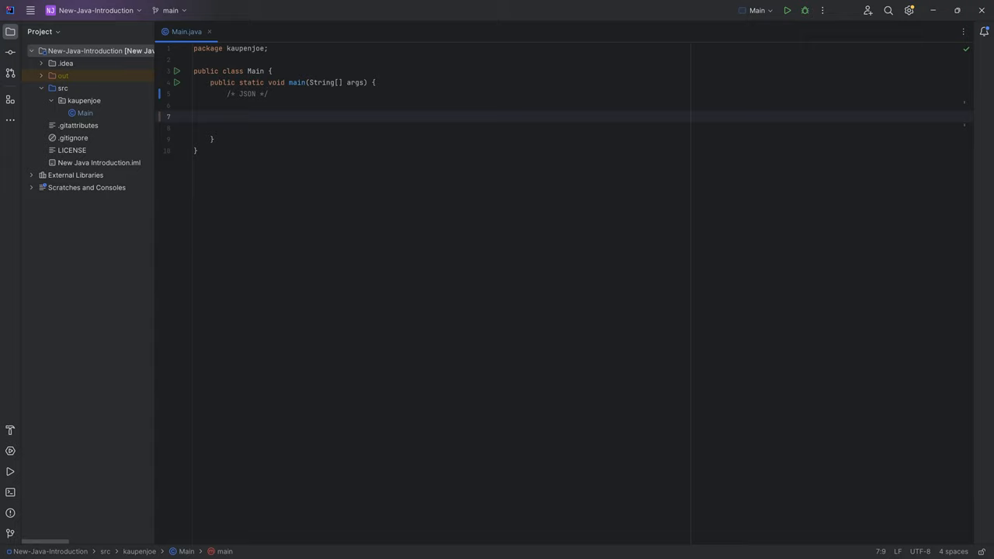
# Create a resources directory and a new steve.json file inside it.
pyautogui.click(101, 50)
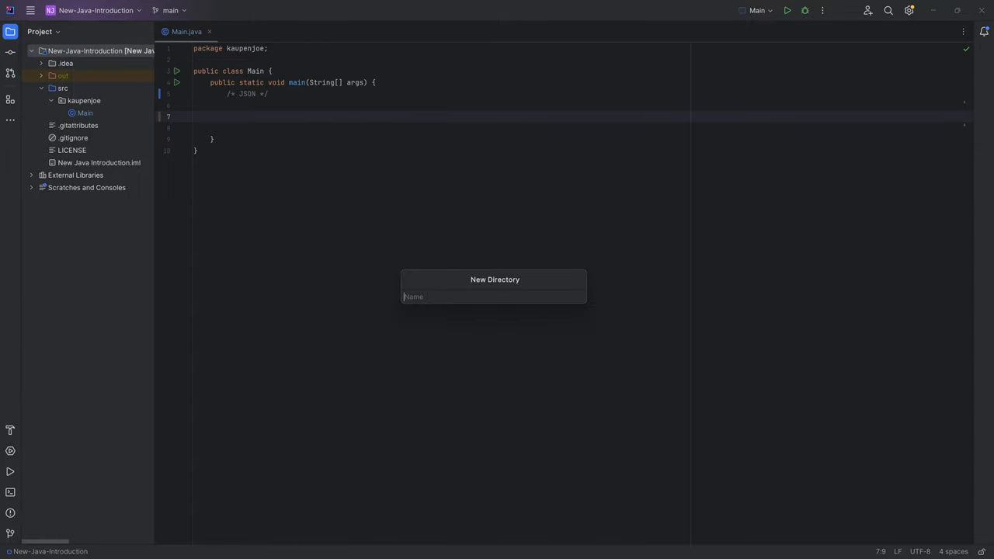
pyautogui.write('resources')
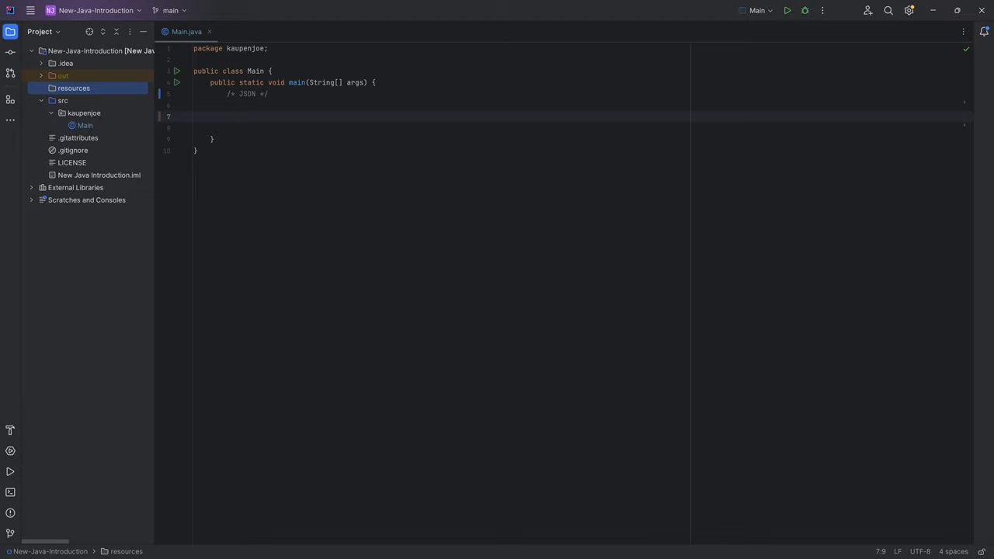
pyautogui.rightClick(73, 87)
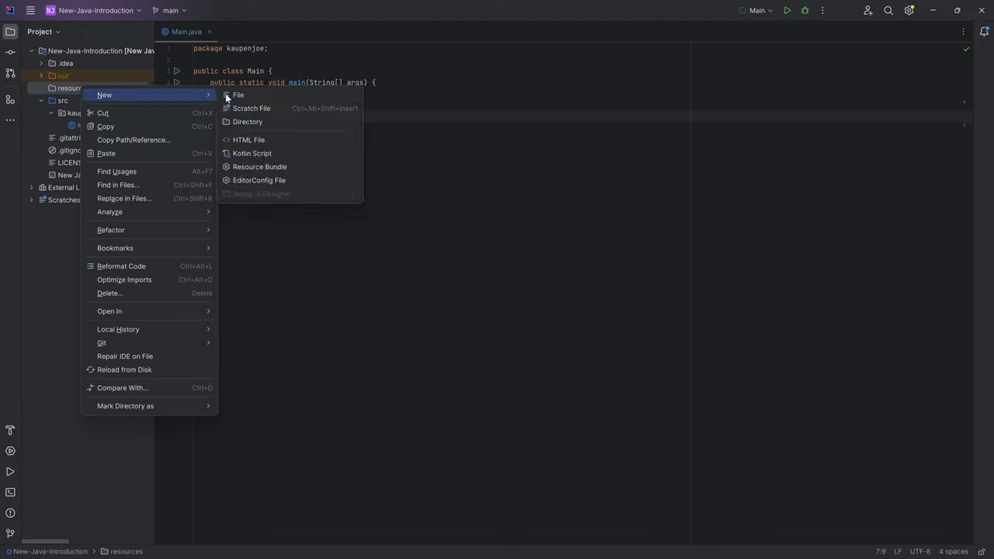
pyautogui.click(239, 95)
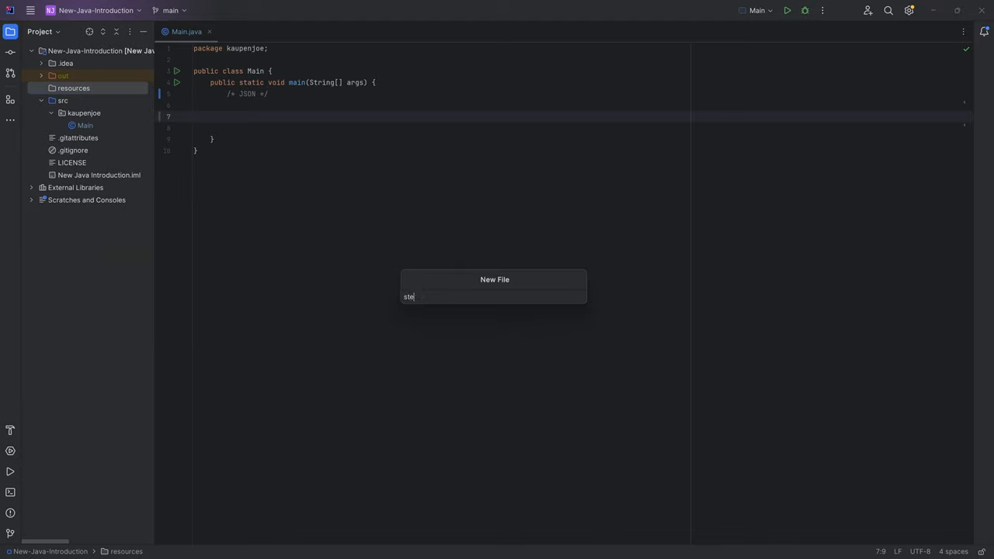
pyautogui.press('Enter')
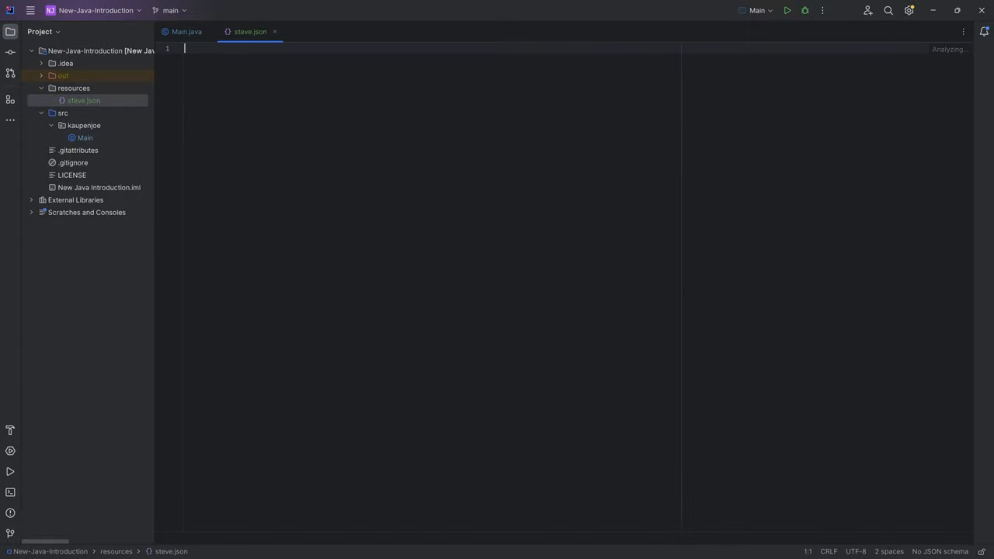
# Review the resources folder, src folder and kaupenjoe package in the project tree.
pyautogui.click(73, 87)
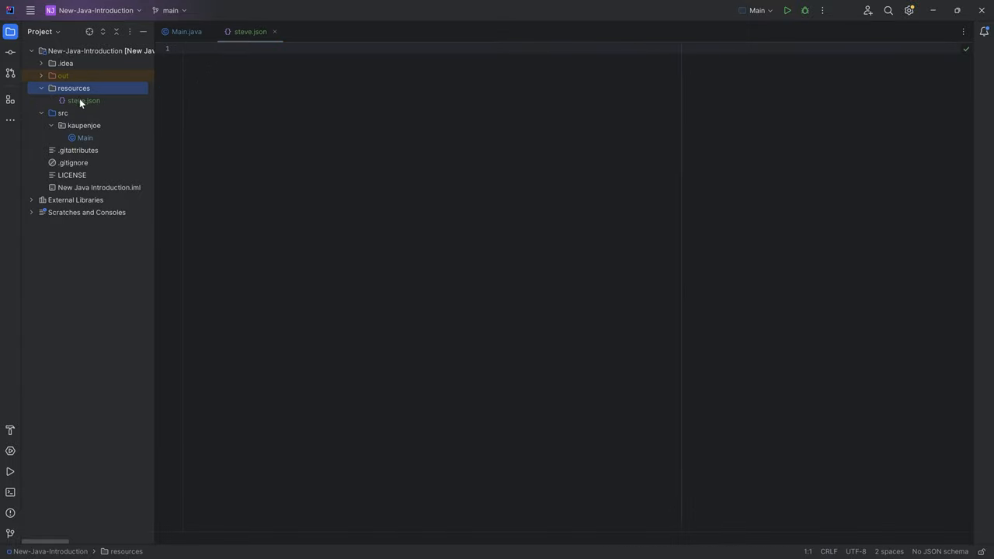
pyautogui.click(84, 124)
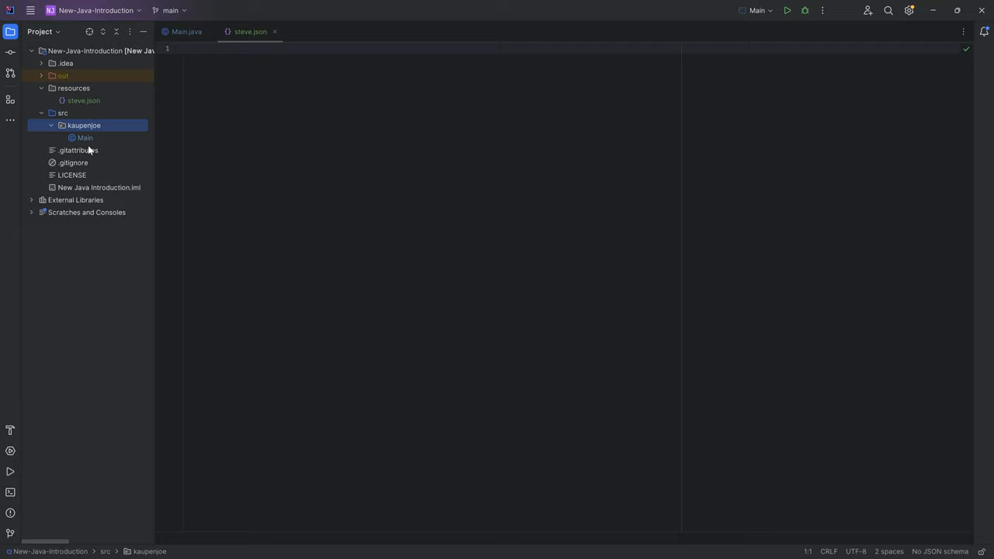
pyautogui.click(62, 112)
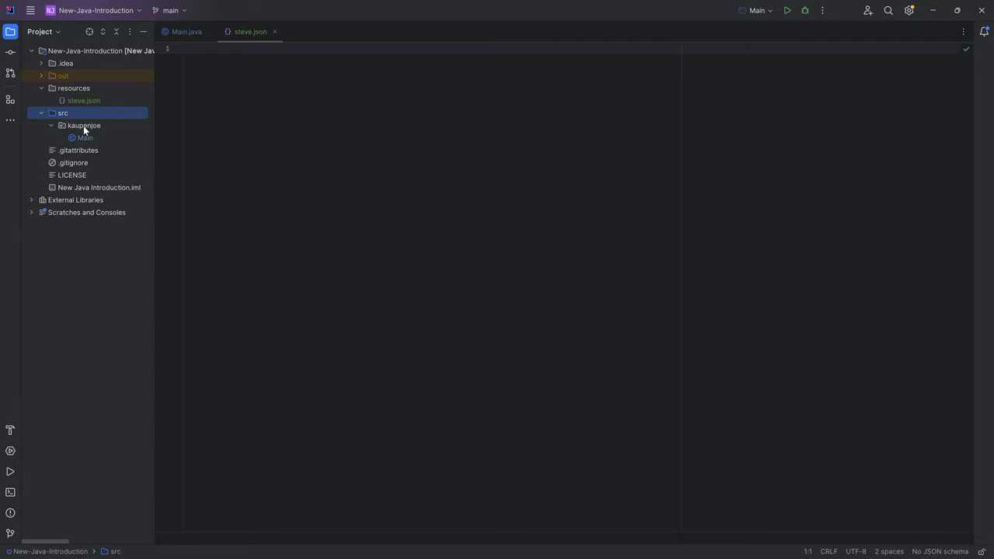
pyautogui.rightClick(84, 124)
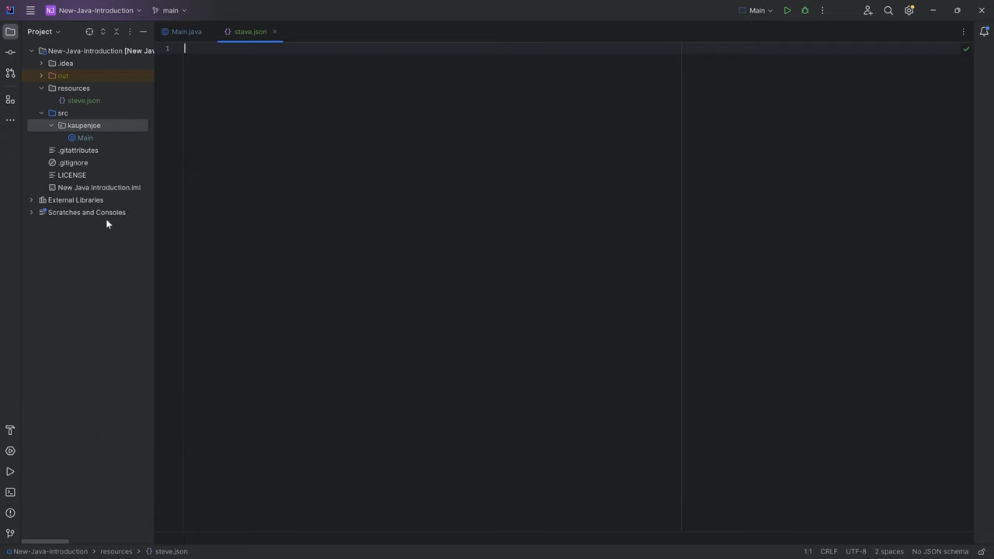
# Start the steve.json object with "playerName": "Steve".
pyautogui.click(84, 100)
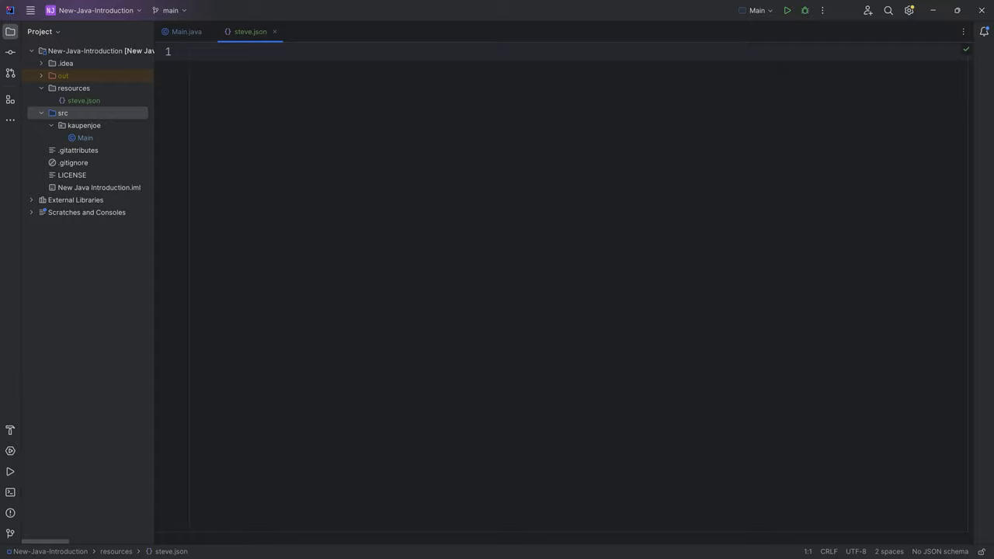
pyautogui.write('{')
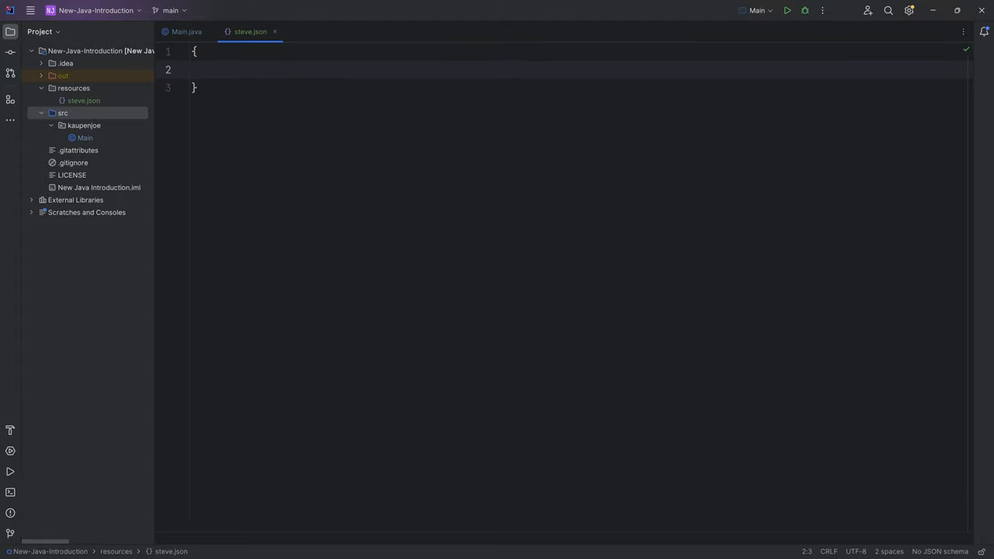
pyautogui.write('"playerName": "')
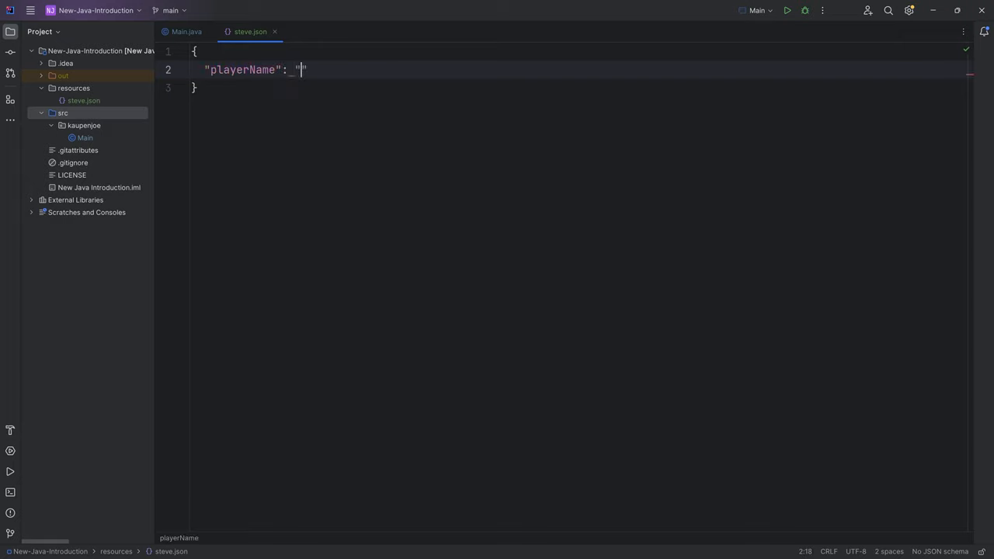
pyautogui.write('Steve')
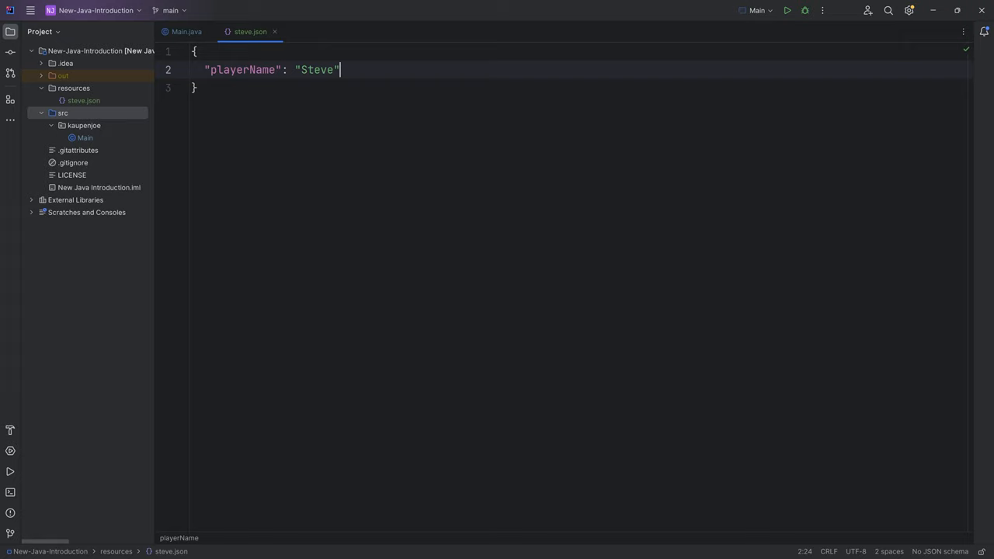
pyautogui.doubleClick(243, 70)
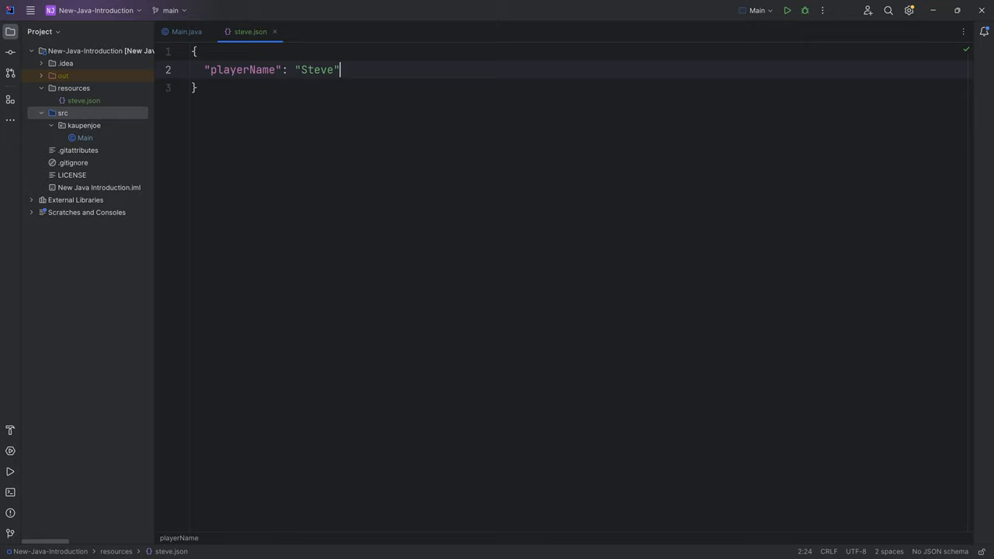
pyautogui.write(',')
pyautogui.write('"')
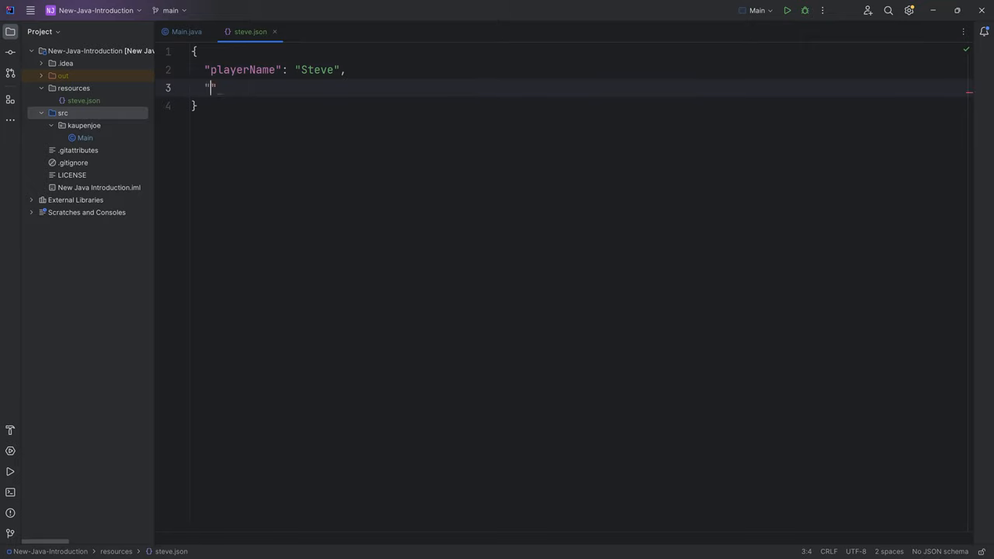
# Add "level": 15 and begin the "inventory" key.
pyautogui.write('level": 15,')
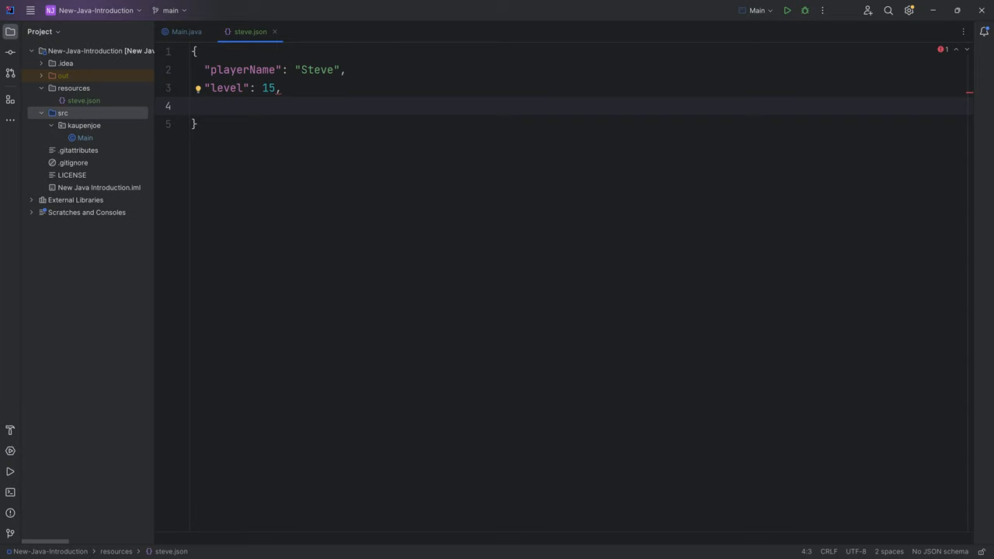
pyautogui.write('"inventory":')
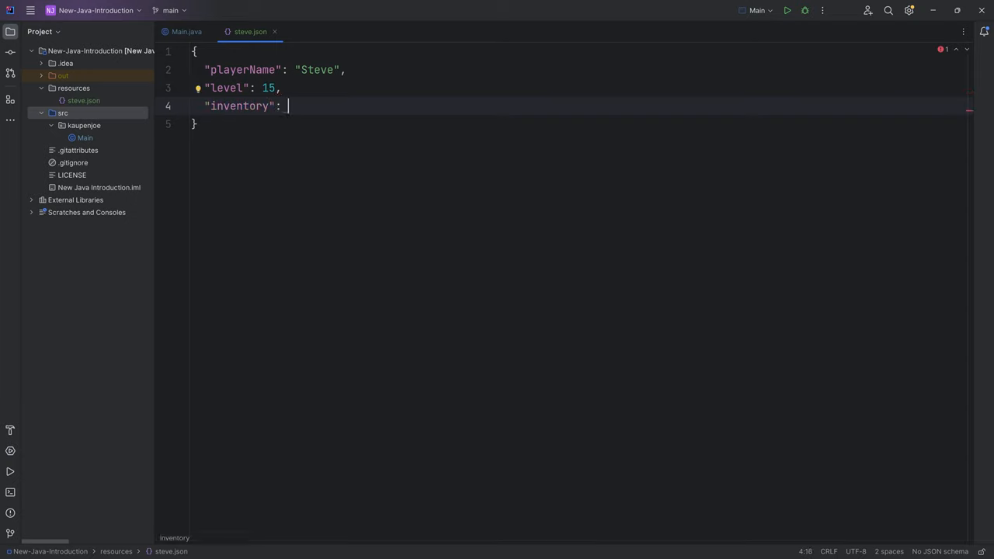
pyautogui.write('7')
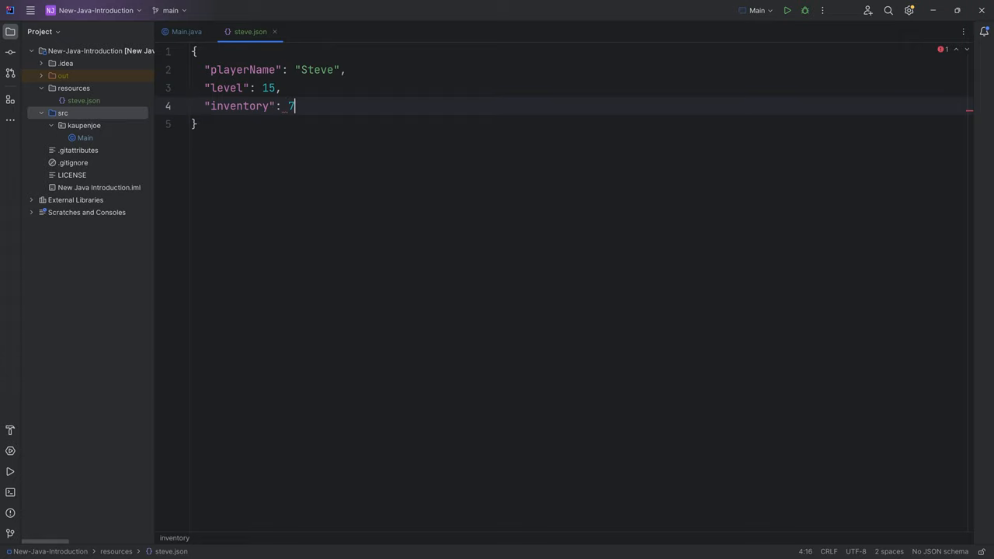
# Make inventory an object with "weight": 100 and an empty "items" array.
pyautogui.write('{')
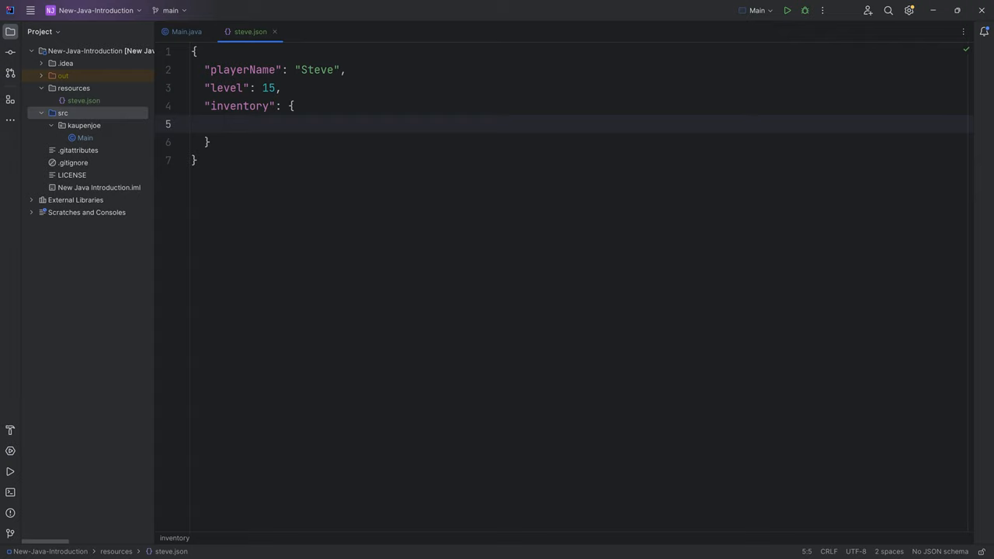
pyautogui.write('"wie')
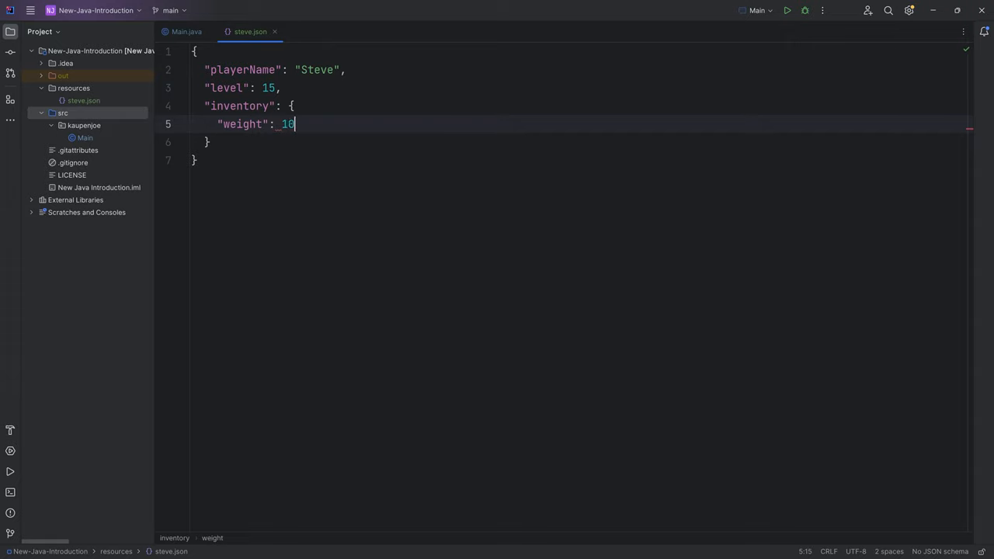
pyautogui.write('0,')
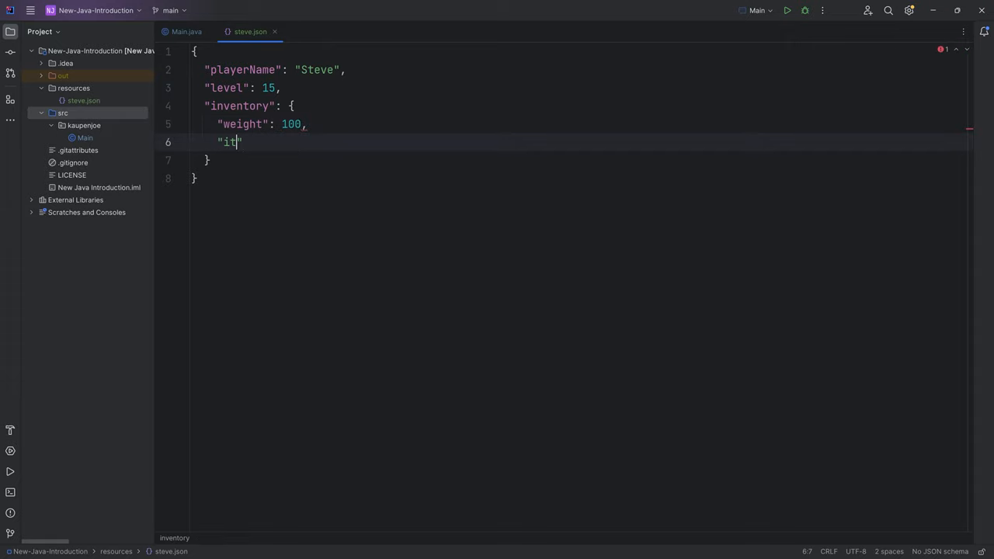
pyautogui.write('ems":')
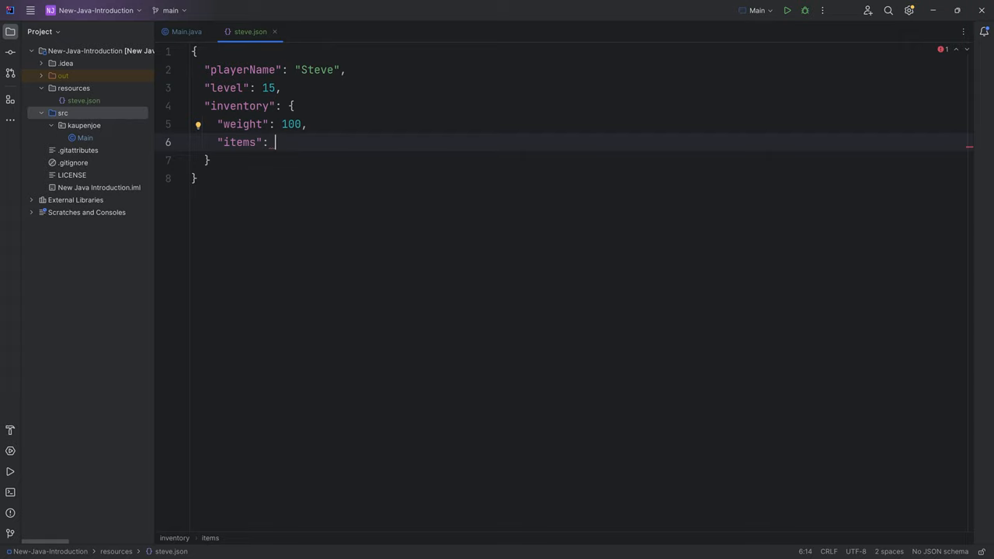
pyautogui.write('[]')
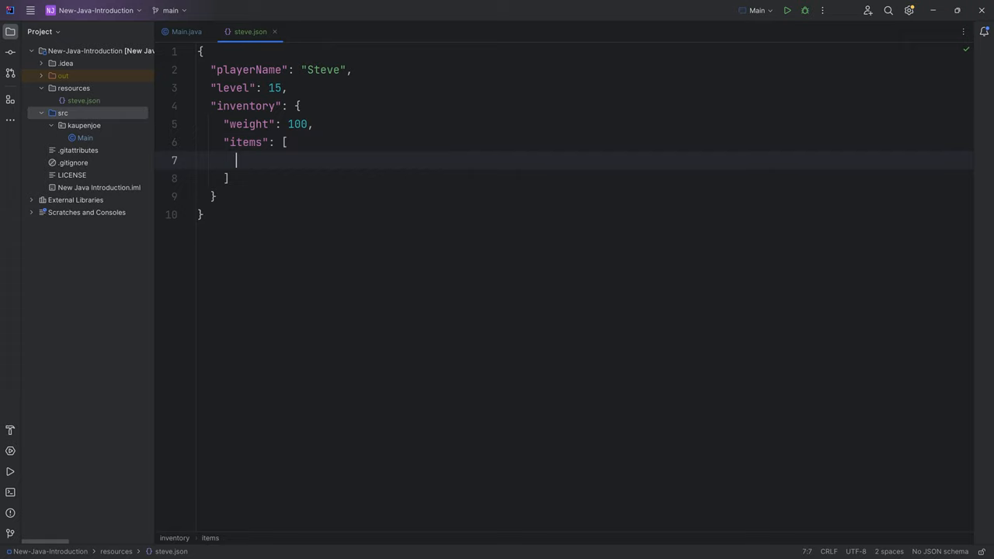
# Enter plain "sword" and "shield" strings in items, then remove them.
pyautogui.write('""')
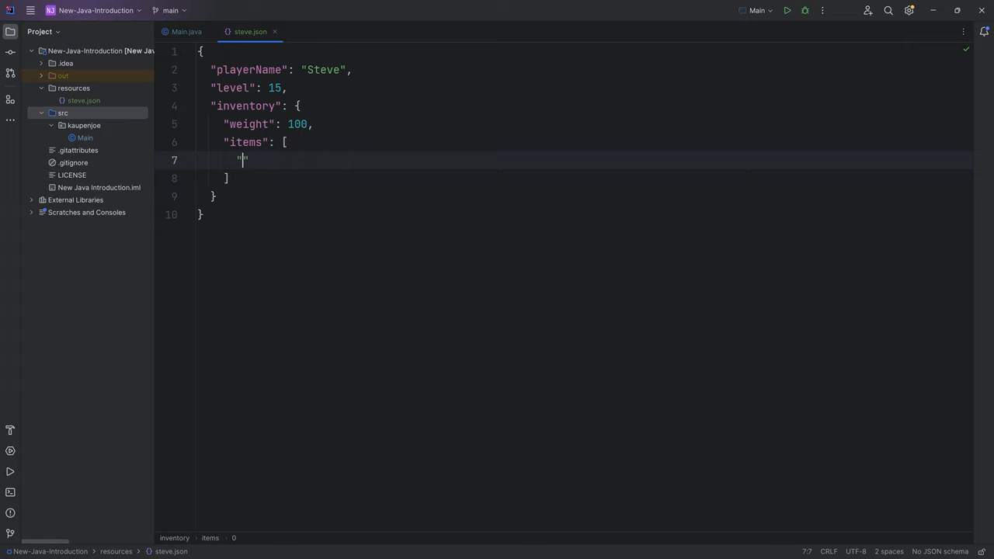
pyautogui.write('sword",')
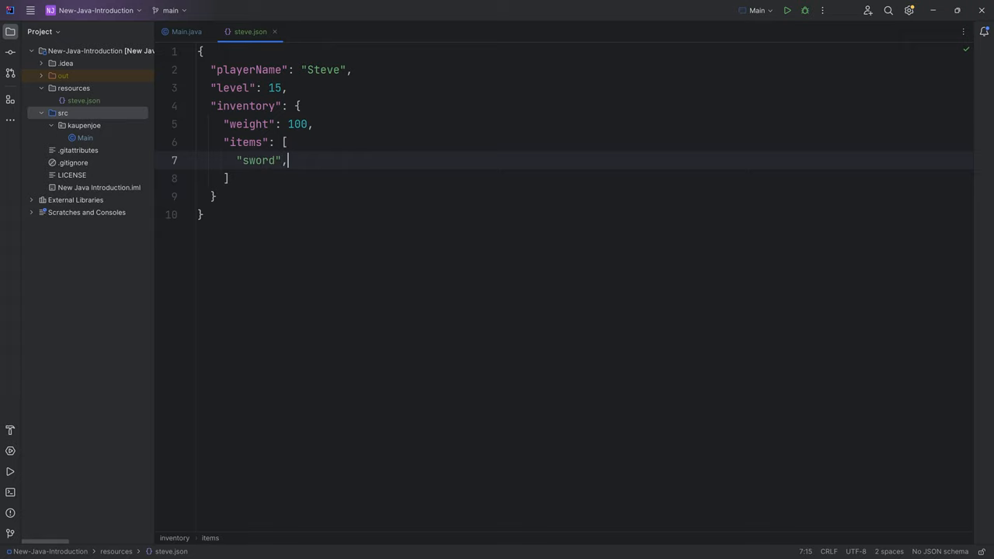
pyautogui.write('"shield"')
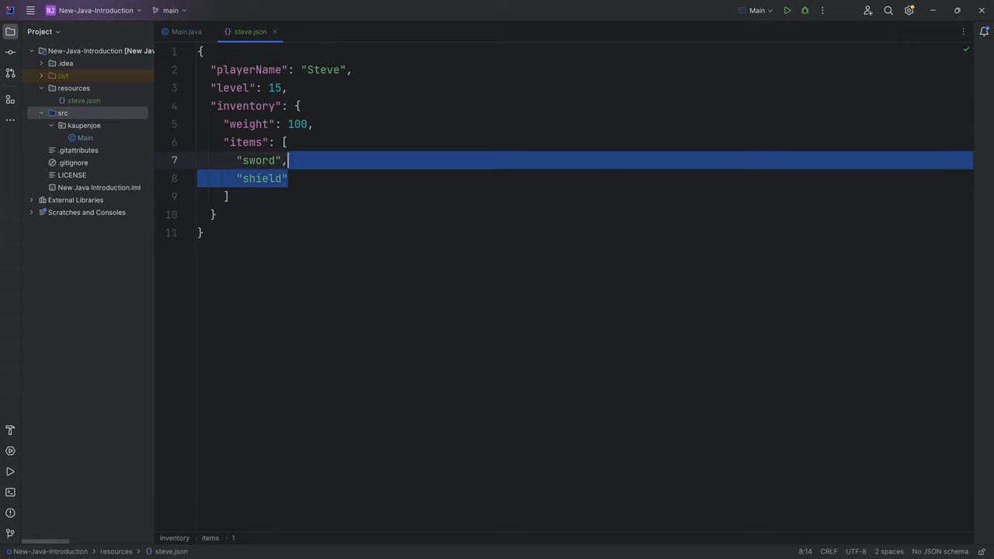
pyautogui.press('Delete')
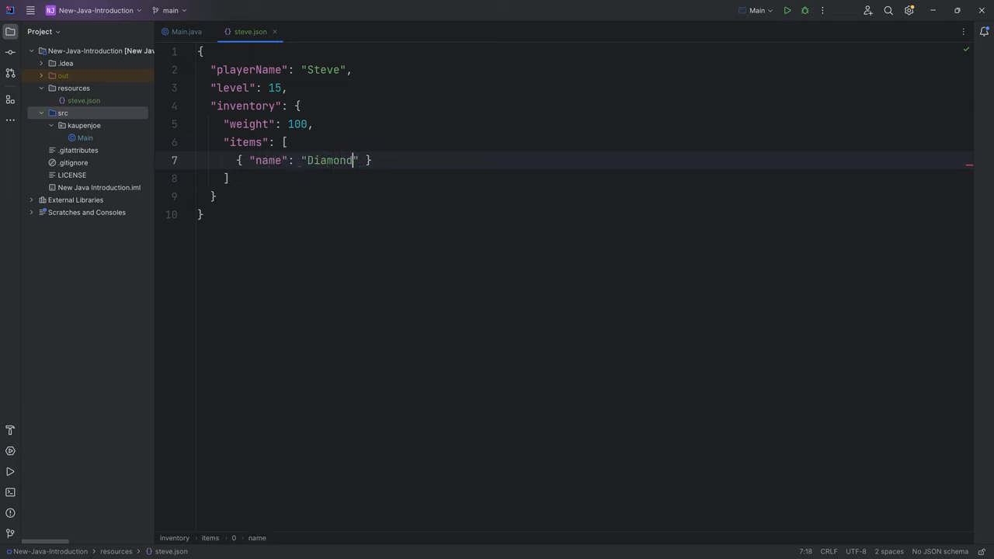
# Add item objects Diamond Sword with durability 1562 and Iron Armor with protection 20.
pyautogui.write('Sword", "durab')
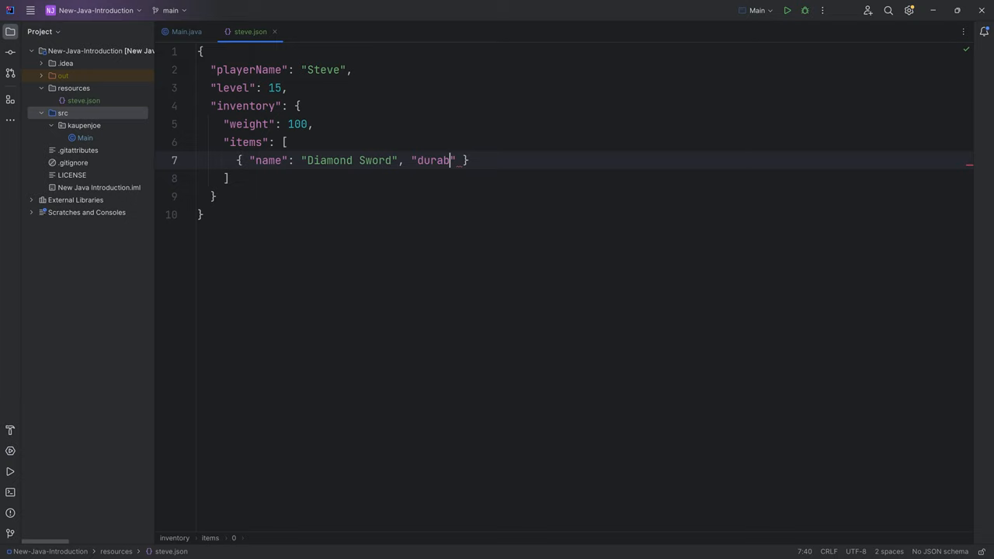
pyautogui.write('ility": 15')
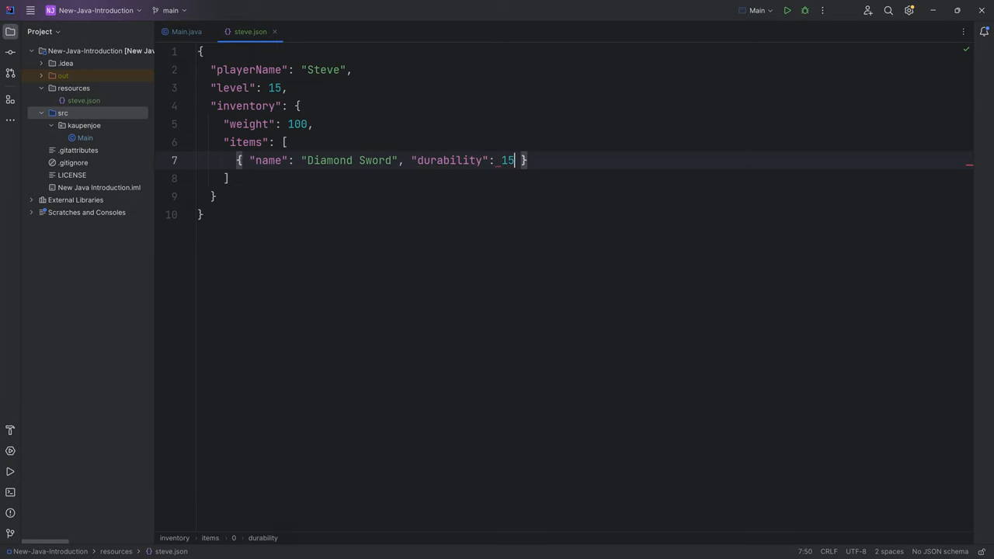
pyautogui.write('62')
pyautogui.write('{ "name": ')
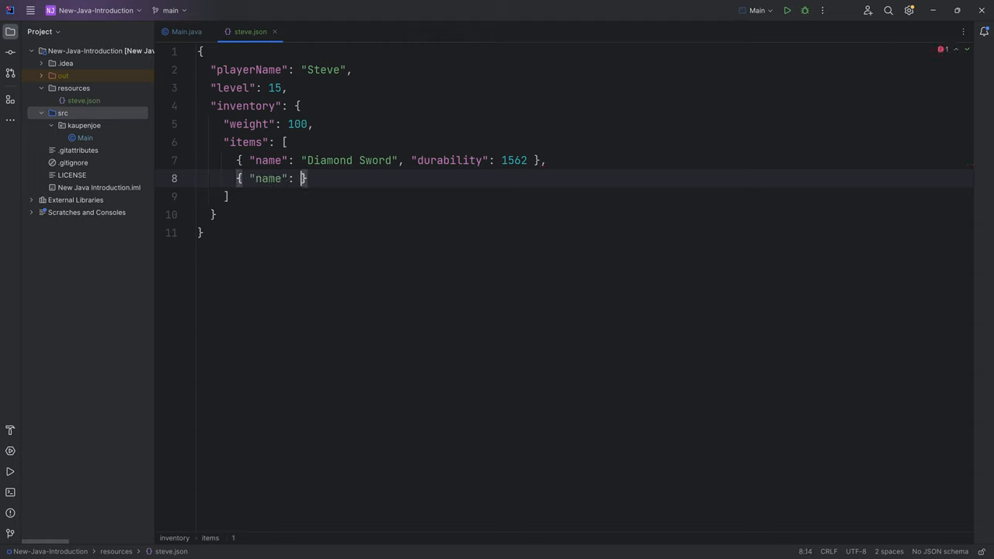
pyautogui.write('"Iron Armor", "port"')
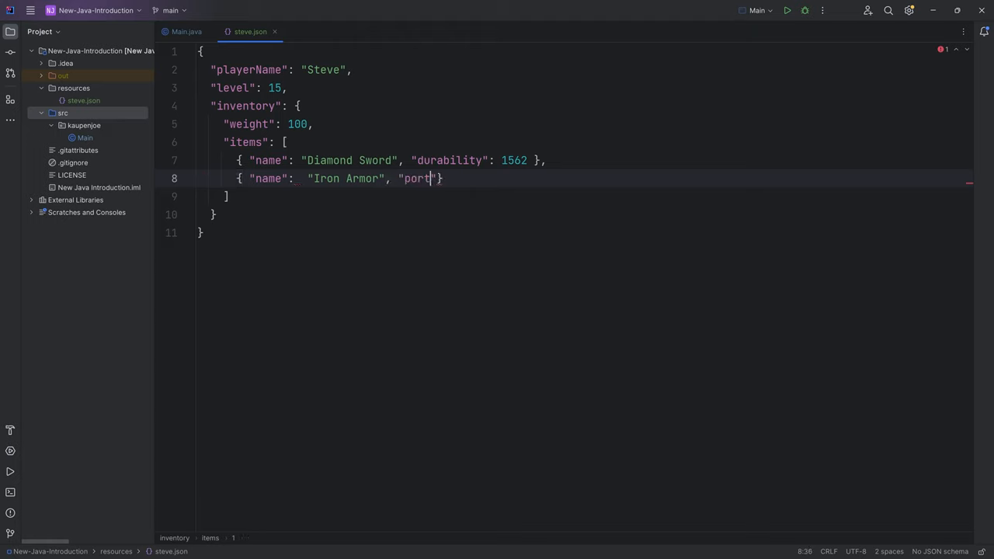
pyautogui.write('ec')
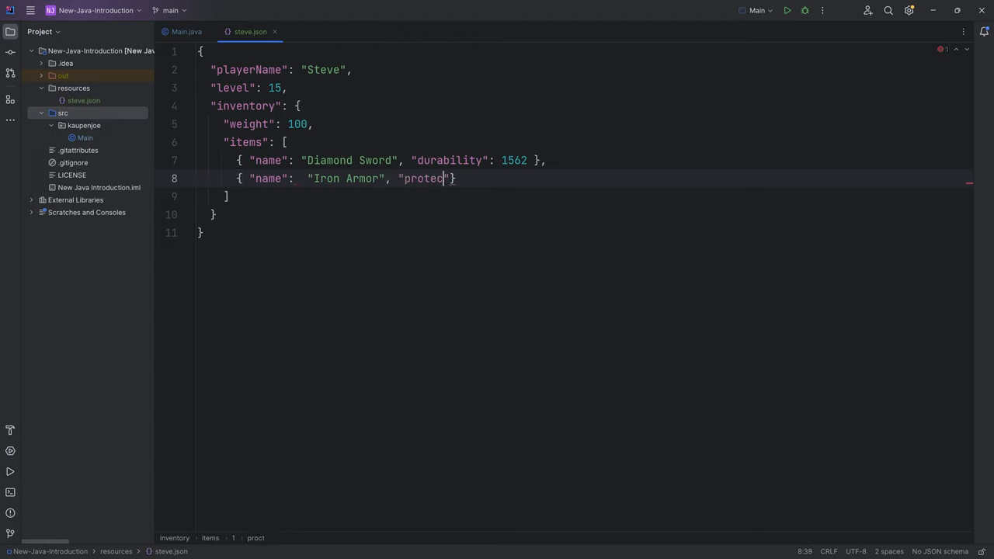
pyautogui.write('tion')
pyautogui.write('{ "name":  "Ender')
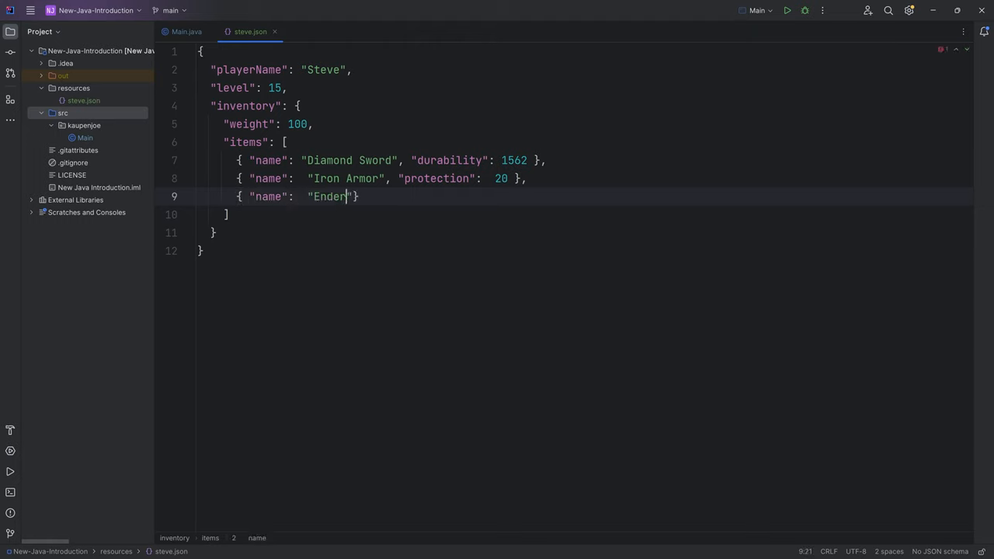
# Add an Ender Pearl item with count 12 and begin the "location" key.
pyautogui.write('Pearl",')
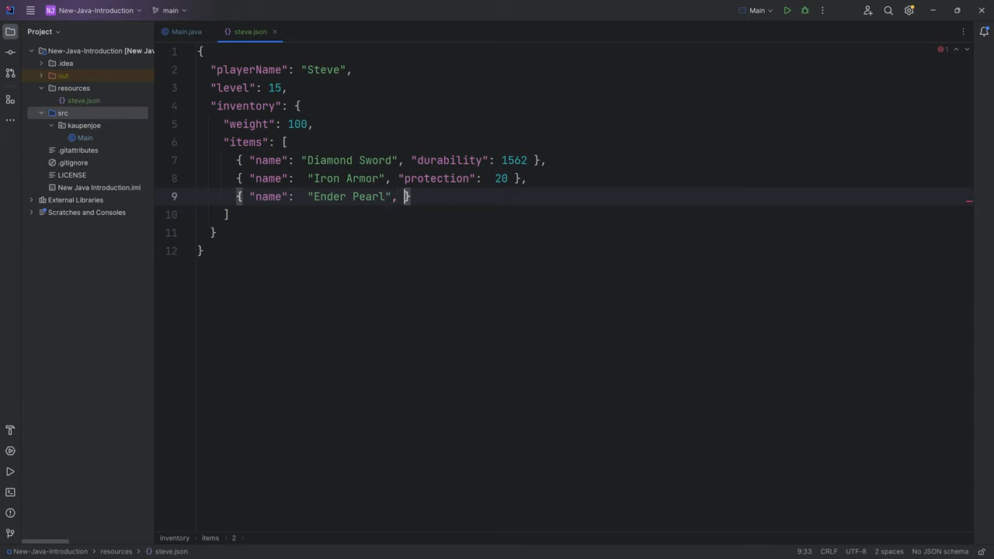
pyautogui.write('"count": 12')
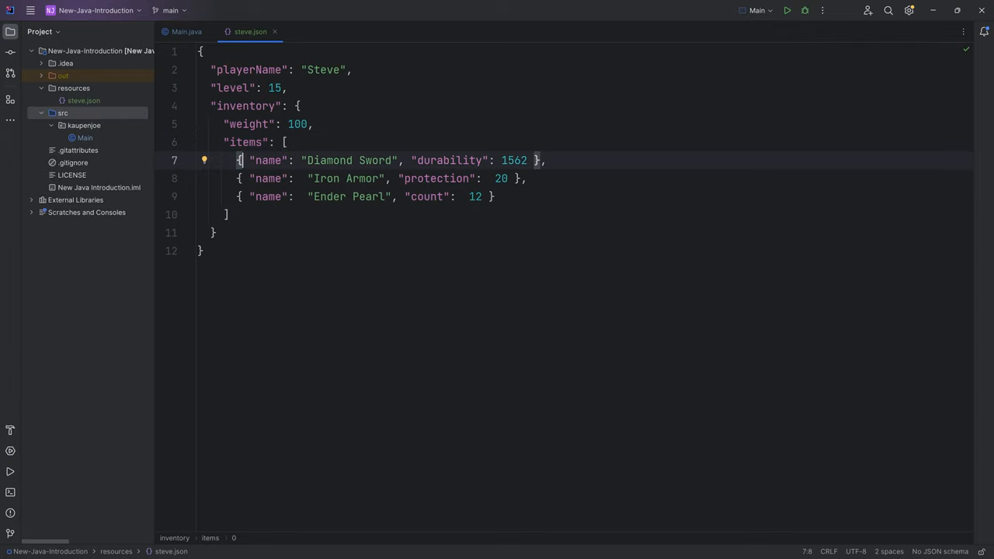
pyautogui.write('"loc"')
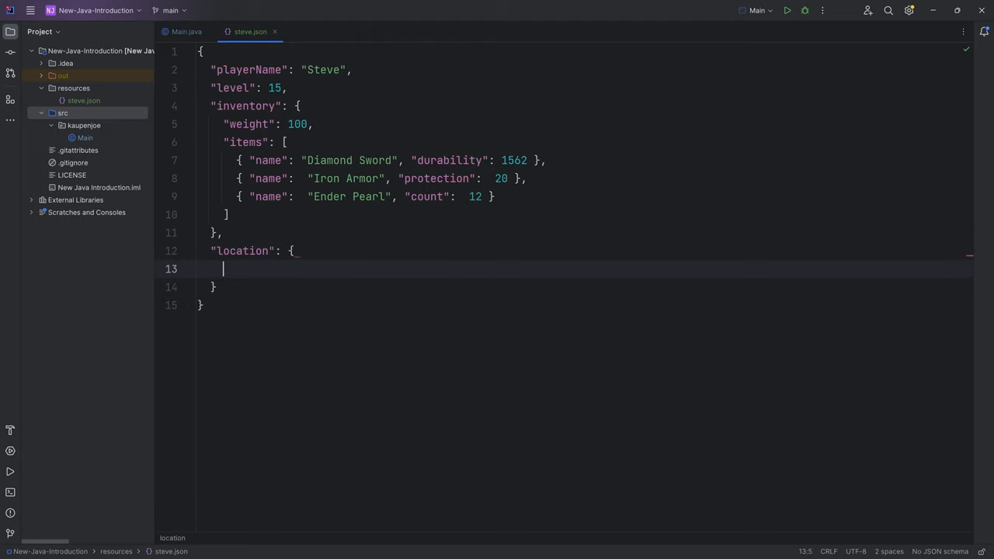
# Fill the location object with x 100, y 65 and z -30.
pyautogui.write('"x": 100,')
pyautogui.write('"y": 65,')
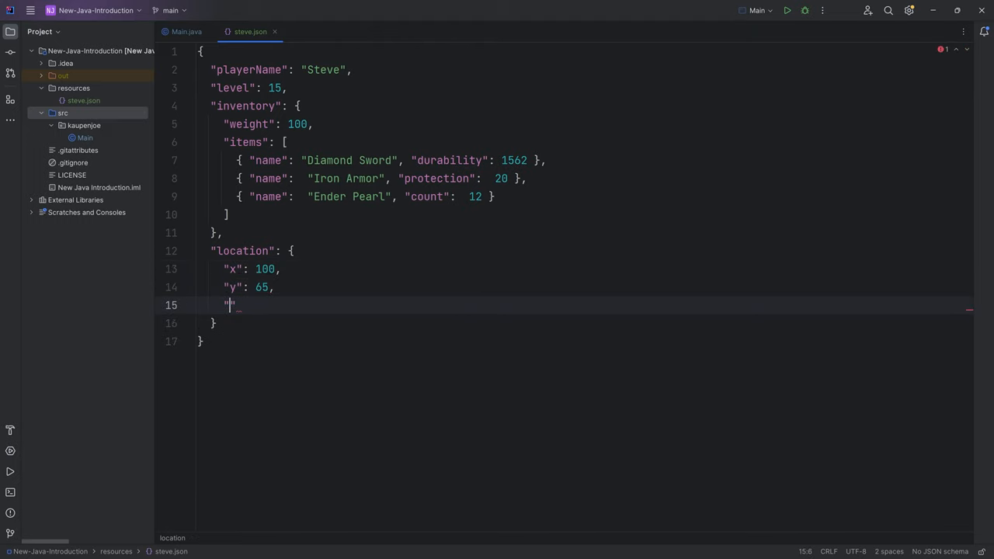
pyautogui.write('z": -30')
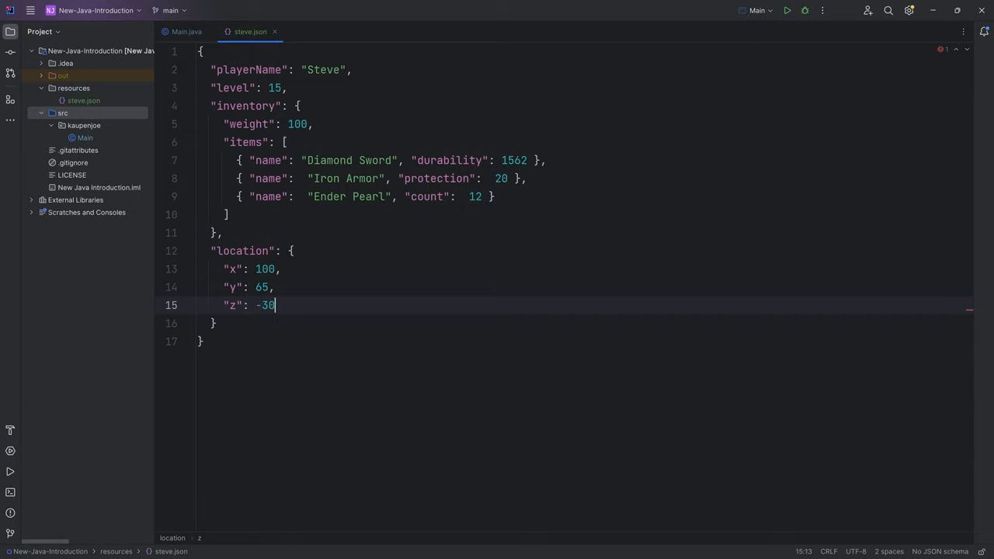
pyautogui.doubleClick(240, 250)
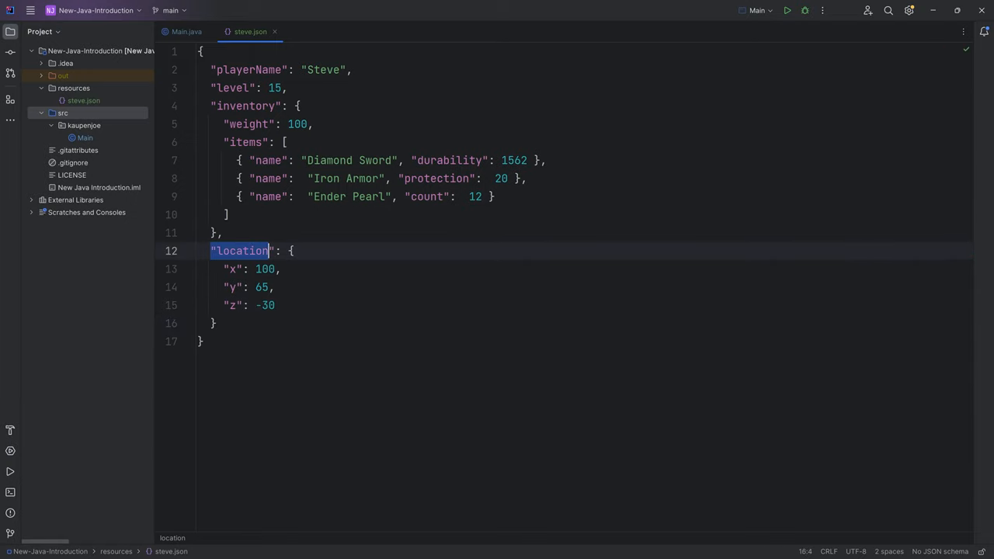
pyautogui.click(290, 250)
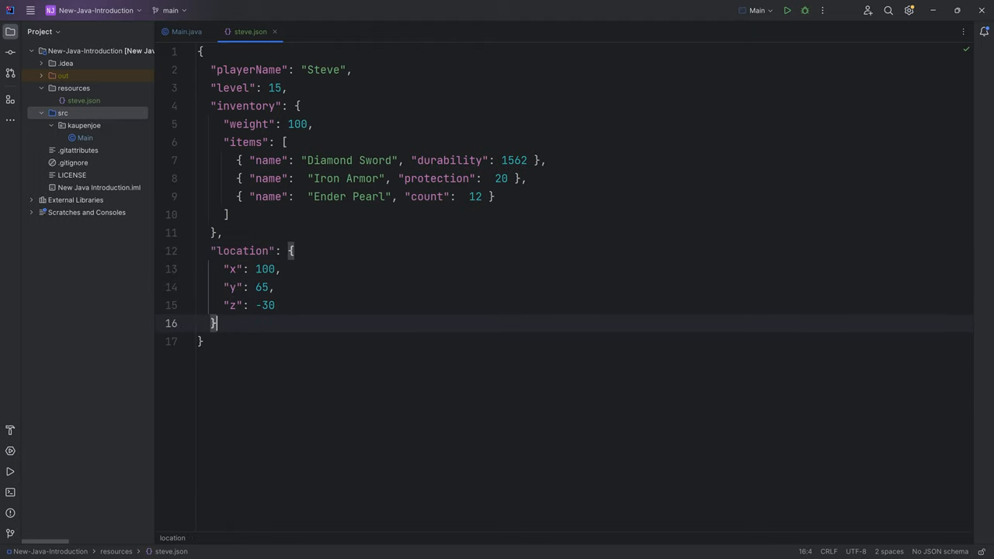
# Add "isCreativeMode": false after the location object.
pyautogui.write('",')
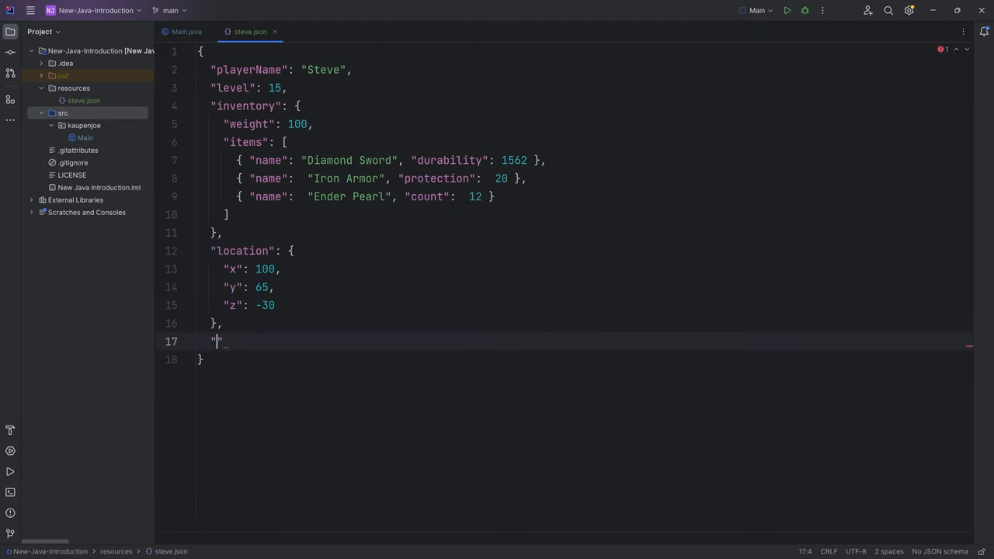
pyautogui.write('isCreativeMode":')
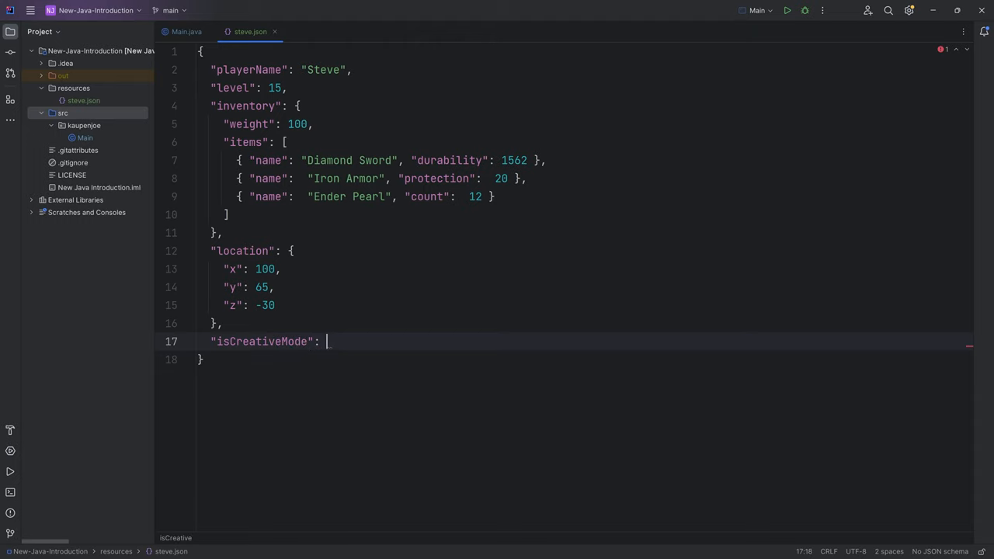
pyautogui.write('false')
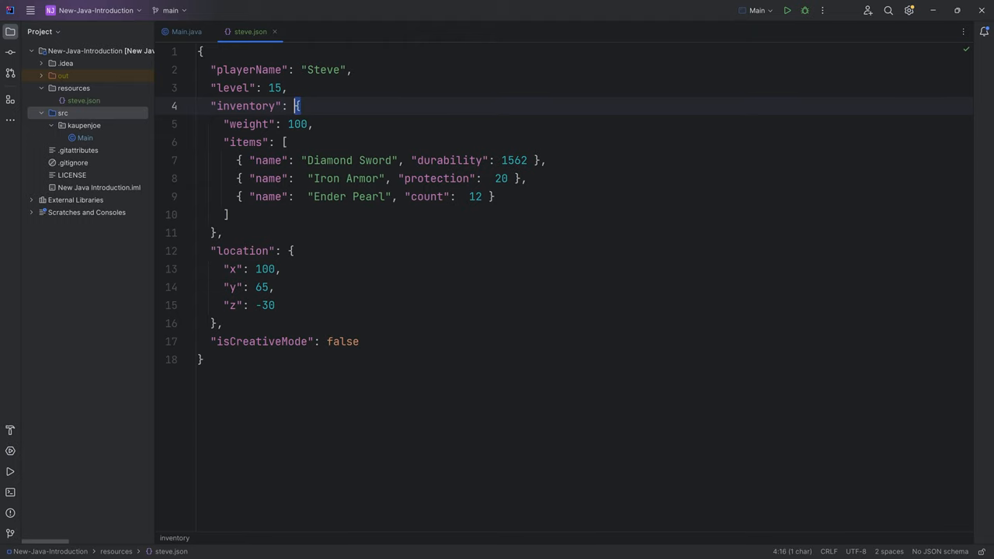
pyautogui.doubleClick(230, 87)
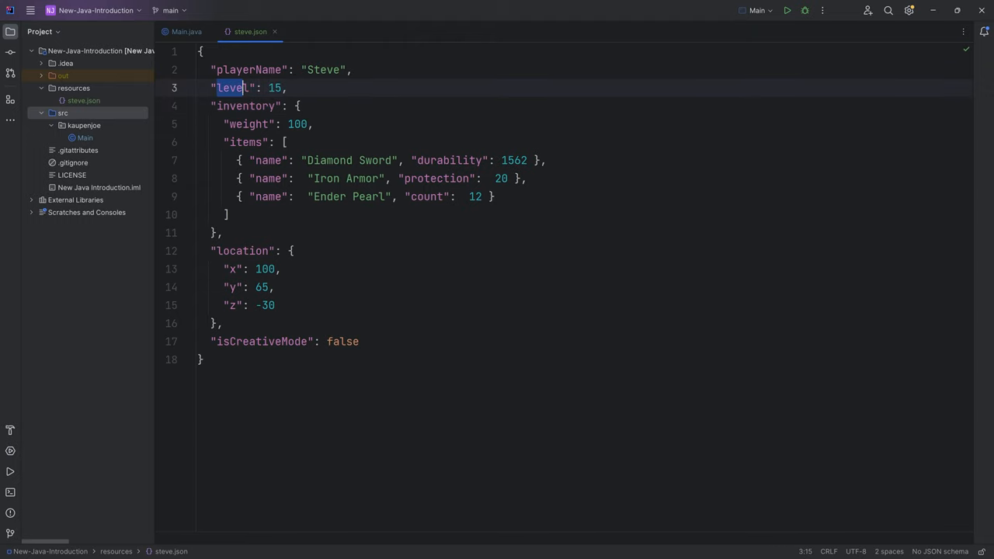
pyautogui.doubleClick(231, 87)
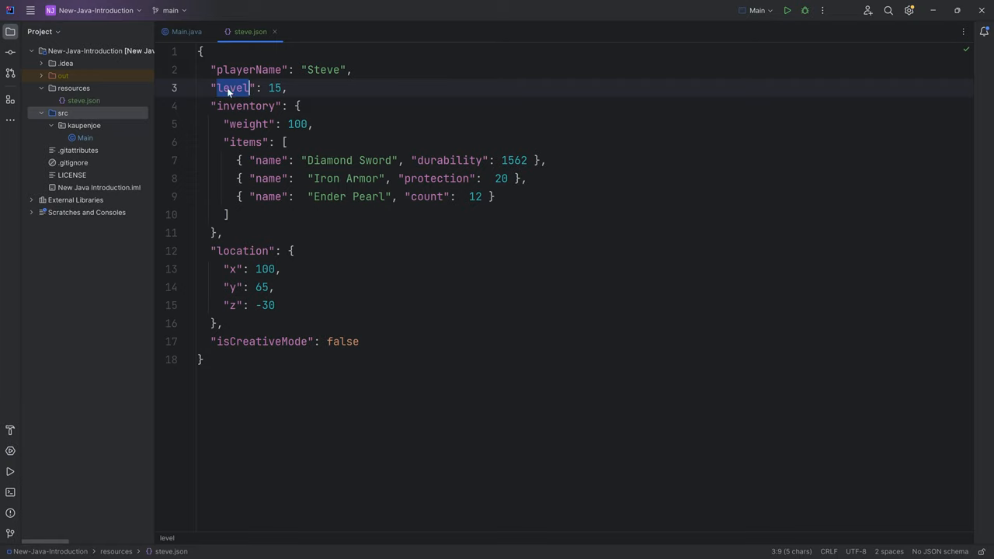
pyautogui.doubleClick(273, 87)
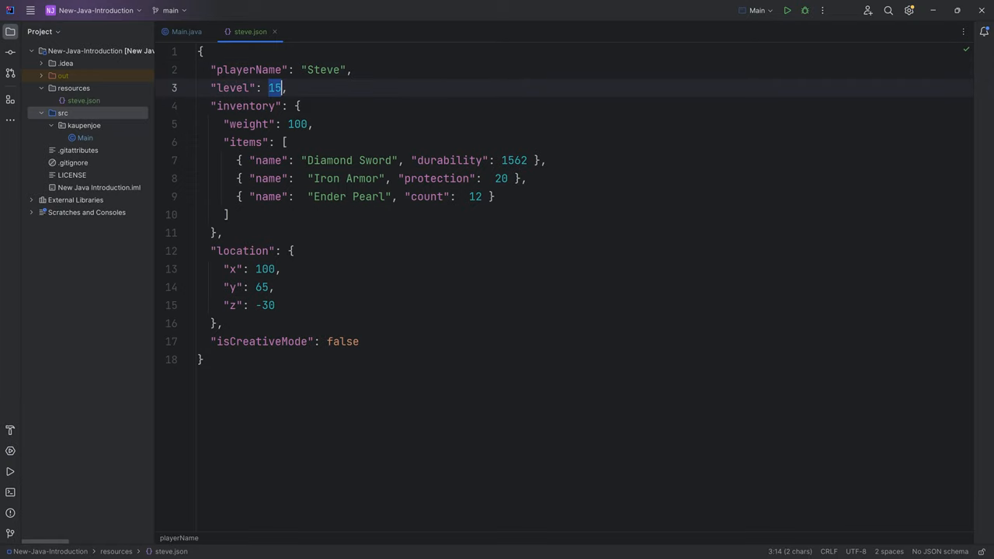